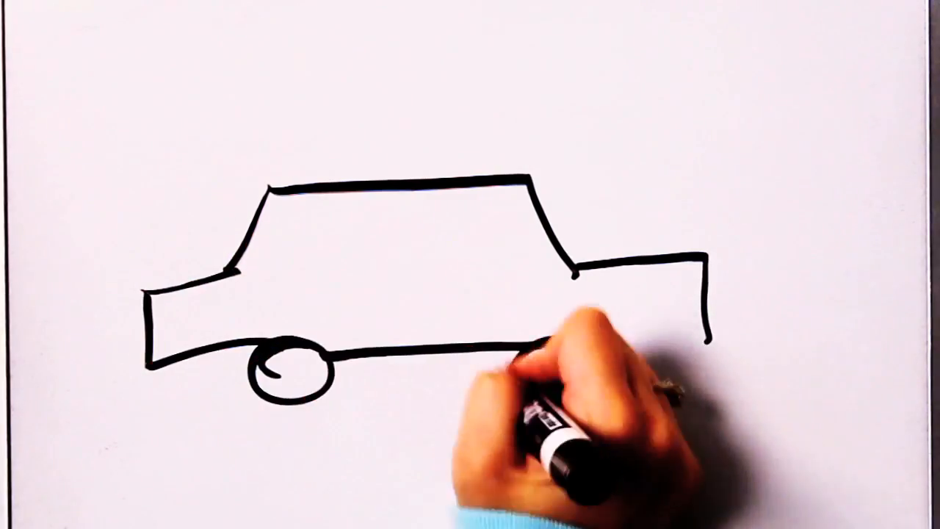
pyautogui.moveTo(573, 345); pyautogui.dragTo(513, 367)
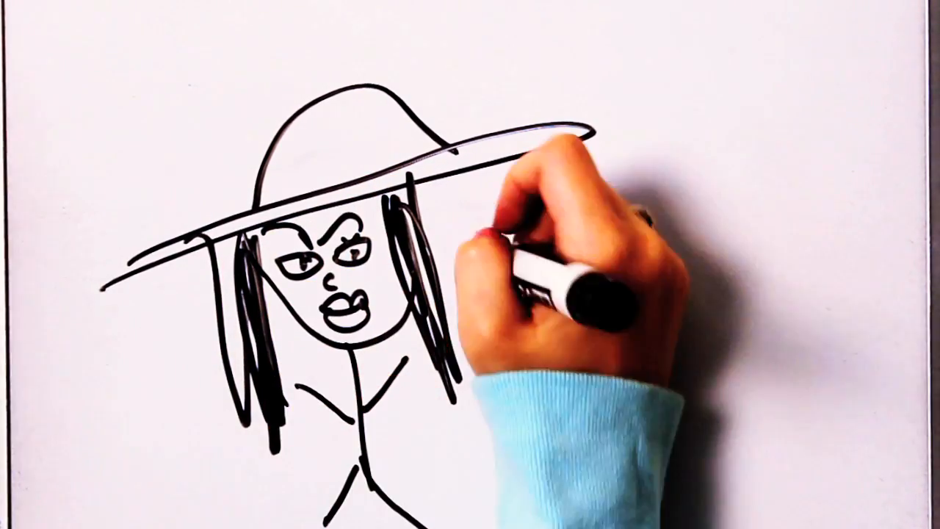
pyautogui.write('VP in her "castle"')
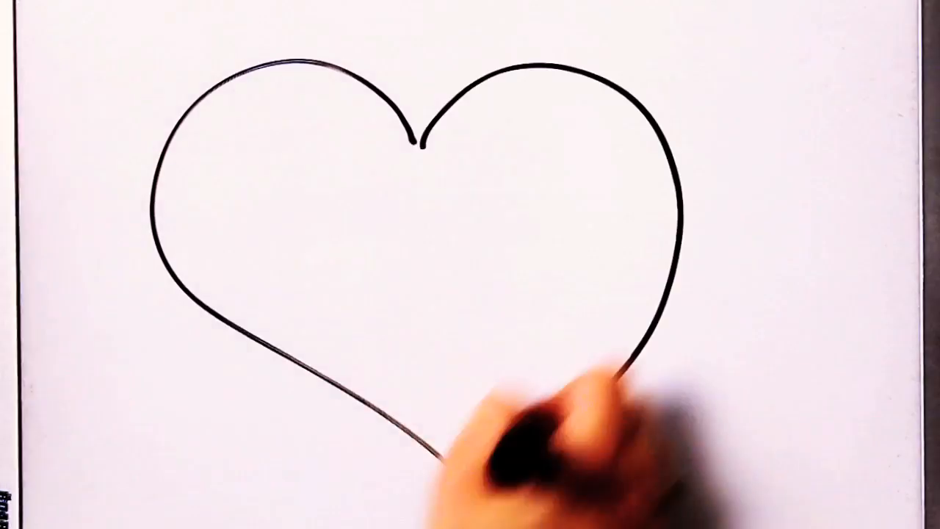
pyautogui.write('designing decor')
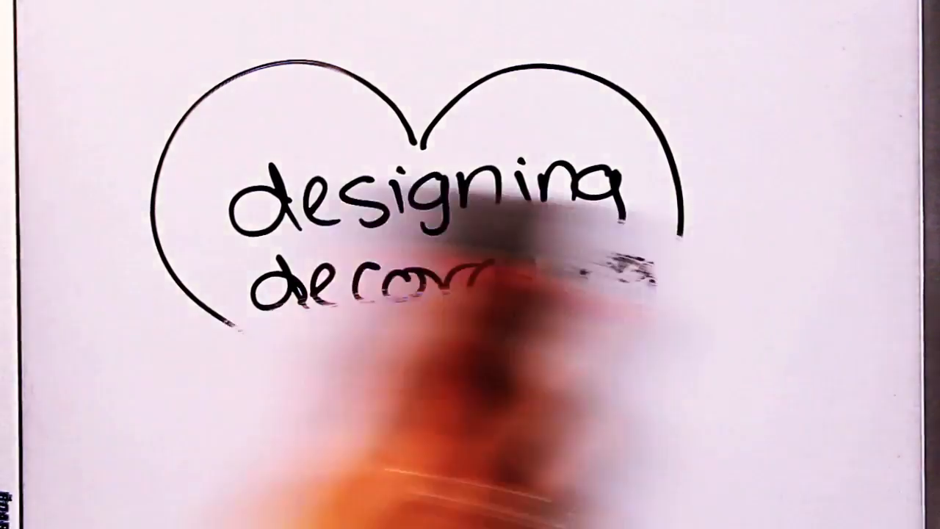